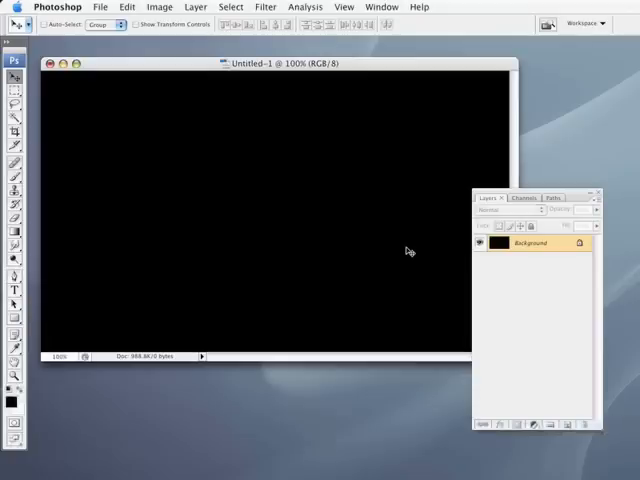
mouse_move(330, 93)
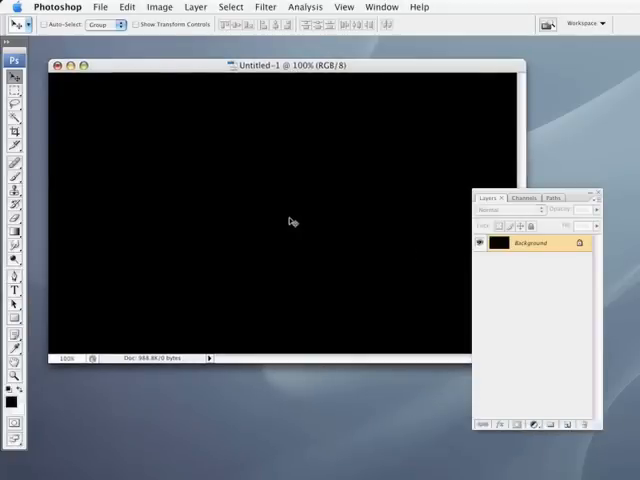
Step: Confirm the black document's Image Size as 750 × 450 pixels at 75 ppi
left_click(160, 7)
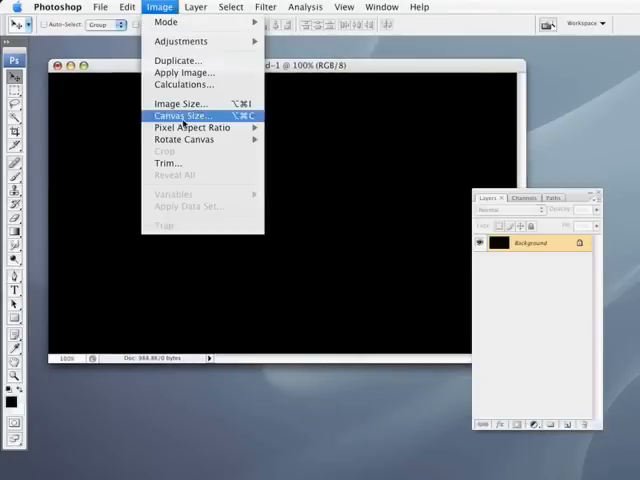
left_click(180, 103)
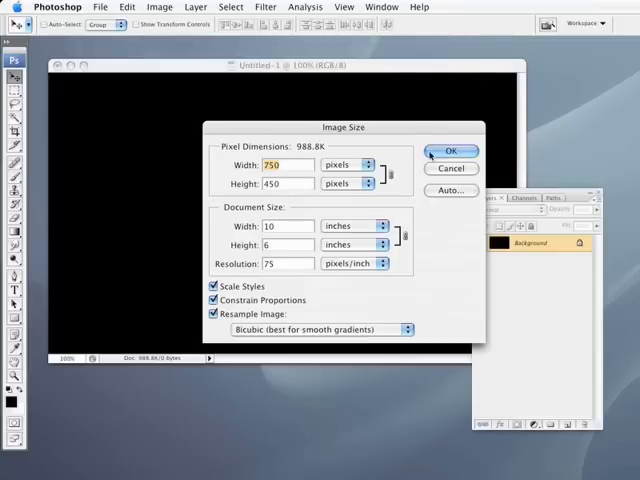
left_click(451, 151)
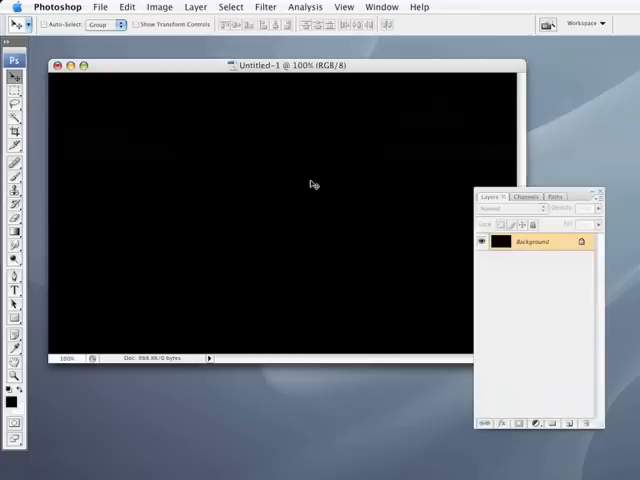
mouse_move(537, 340)
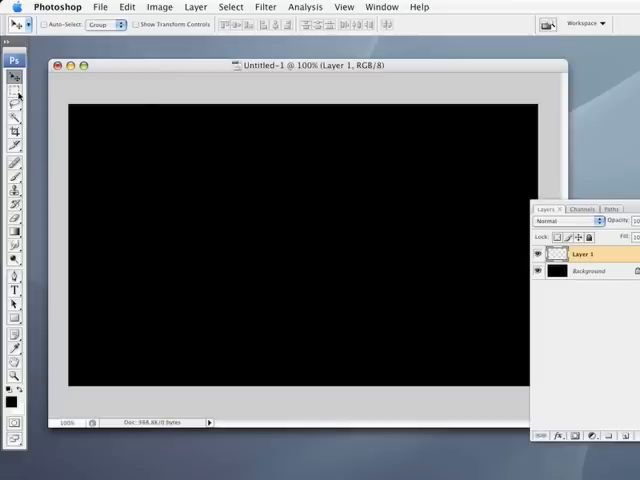
Step: Pick the Rectangular Marquee tool to mark a tall central column
left_click(15, 78)
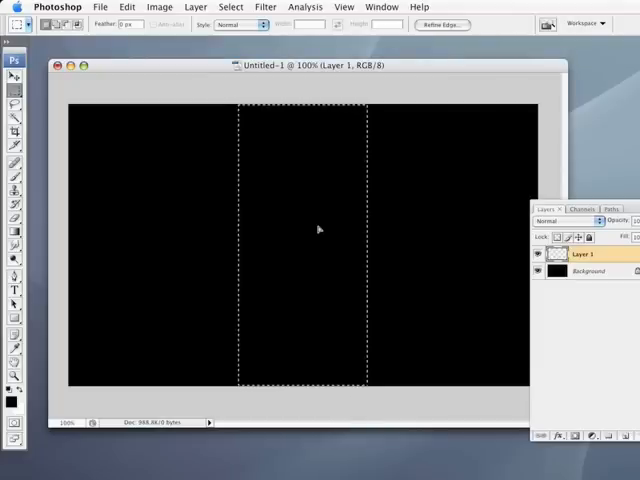
mouse_move(180, 214)
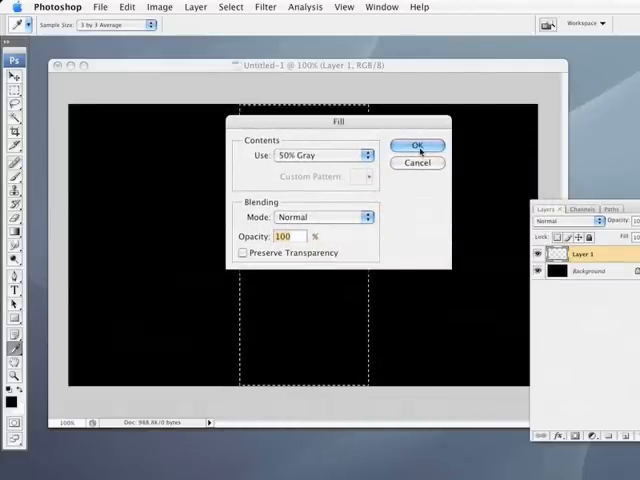
Step: Fill the column with 50% gray and render Fibers at variance 4, strength 30
left_click(417, 147)
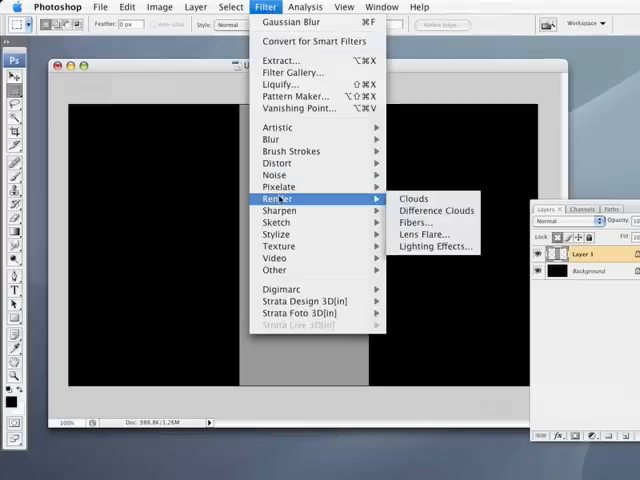
mouse_move(418, 222)
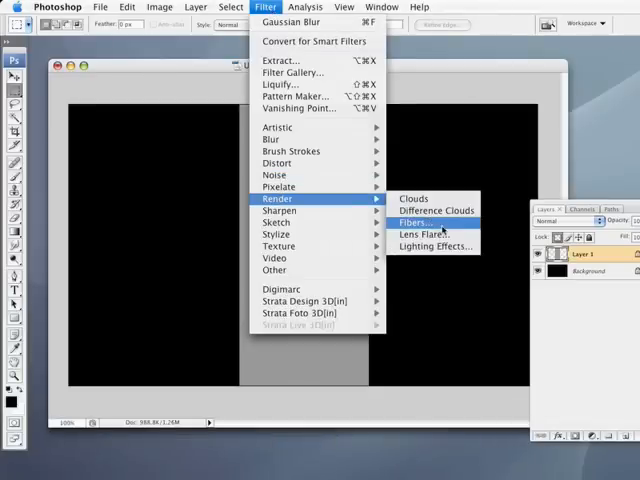
left_click(421, 222)
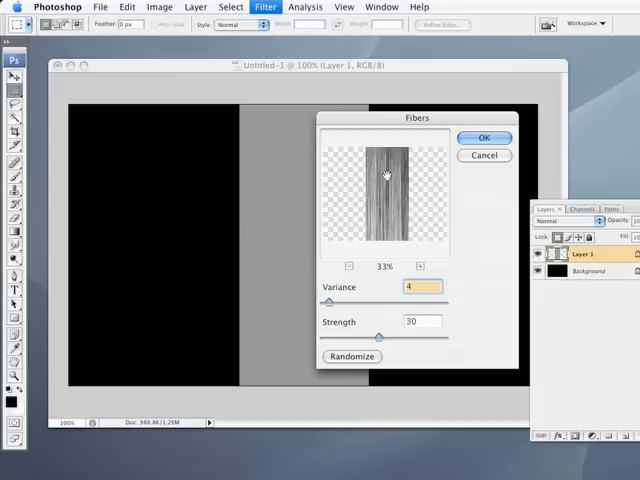
left_click(351, 356)
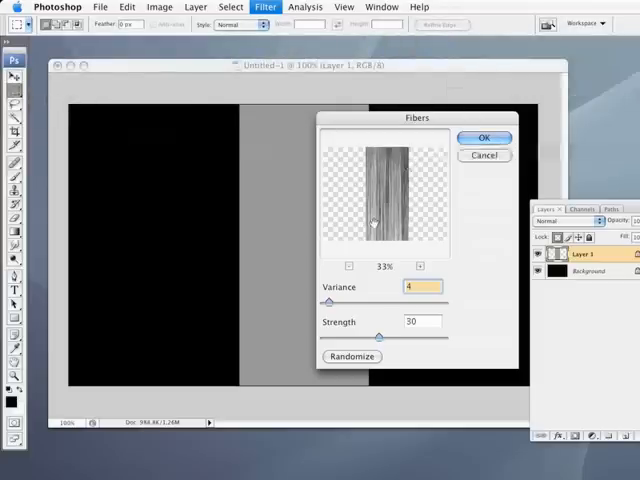
left_click(484, 137)
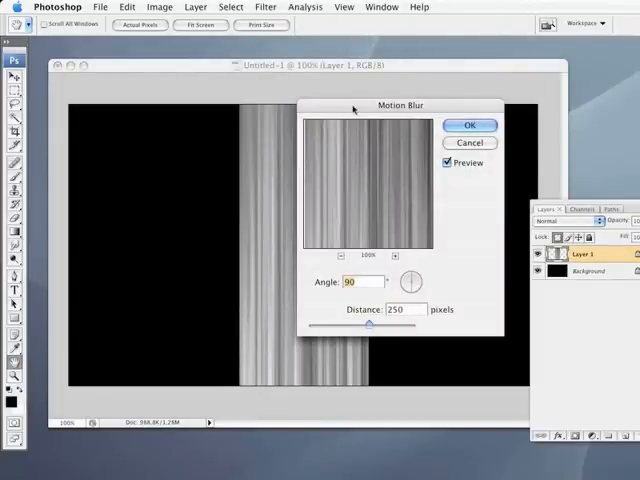
Step: Apply a Motion Blur at angle 90 and distance 250 pixels to the fiber column
left_click(469, 125)
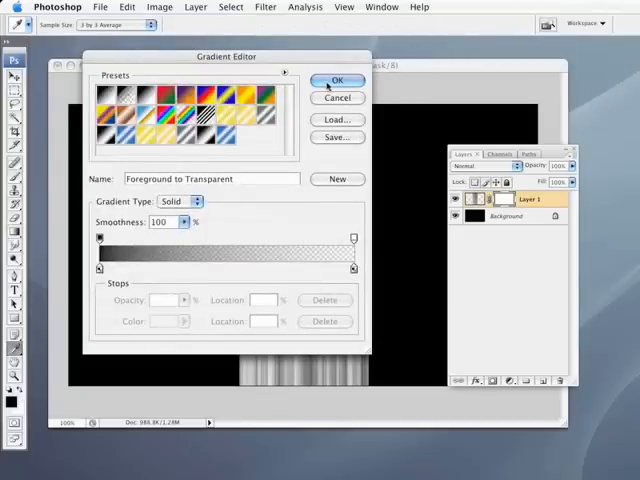
Step: Mask the column's top with a Foreground to Transparent gradient, then apply the mask
left_click(336, 81)
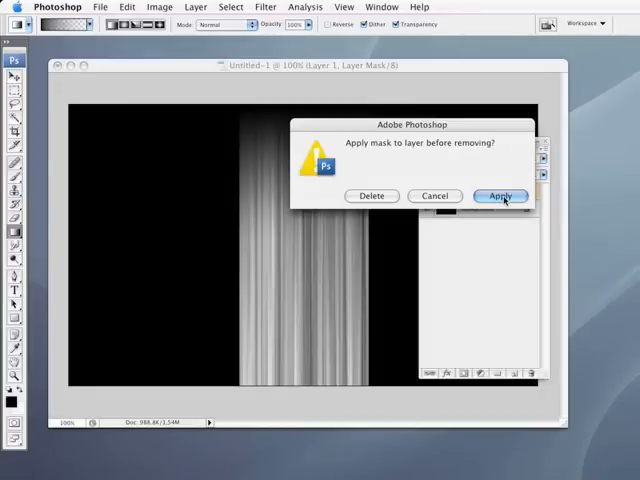
left_click(499, 195)
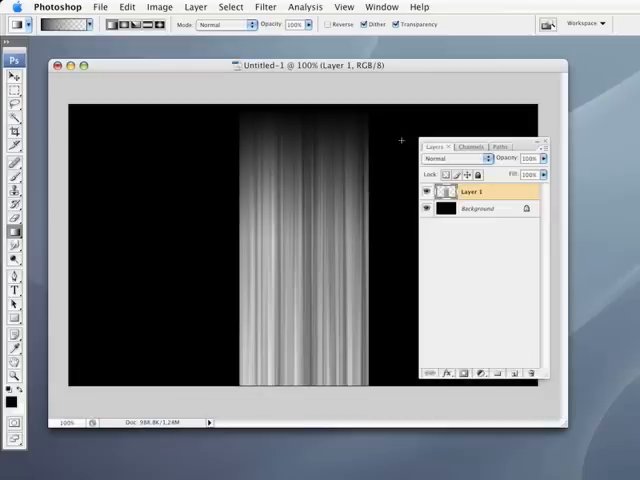
mouse_move(340, 172)
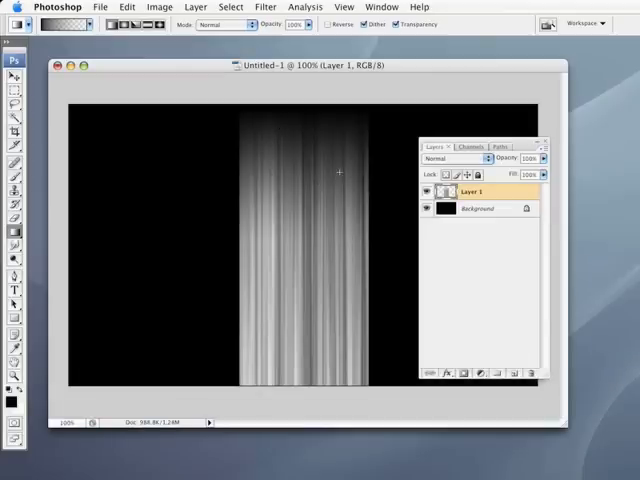
left_click(12, 60)
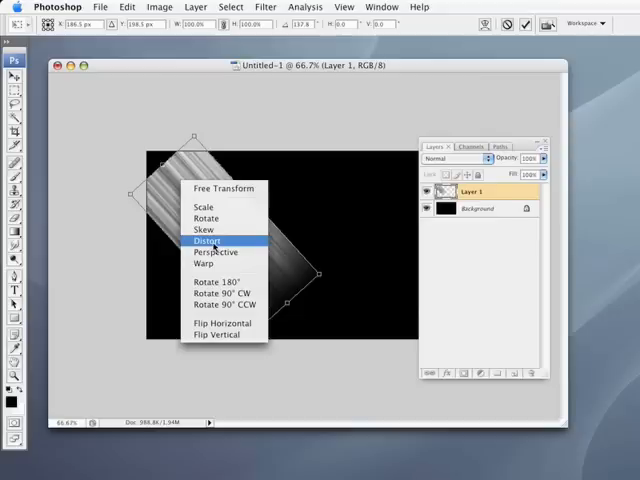
Step: Distort the column, pinching its narrow end top-left and spreading the wide end lower right
left_click(207, 240)
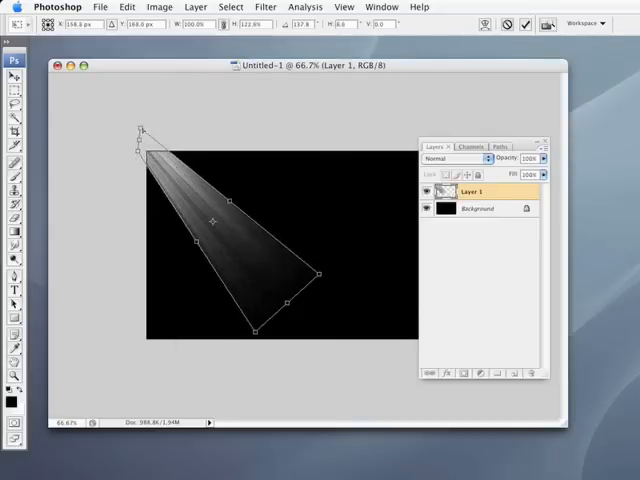
left_click_drag(141, 131, 148, 150)
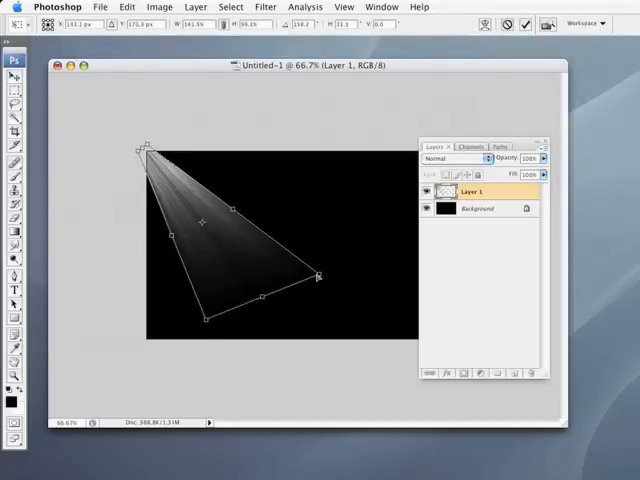
left_click_drag(320, 275, 350, 253)
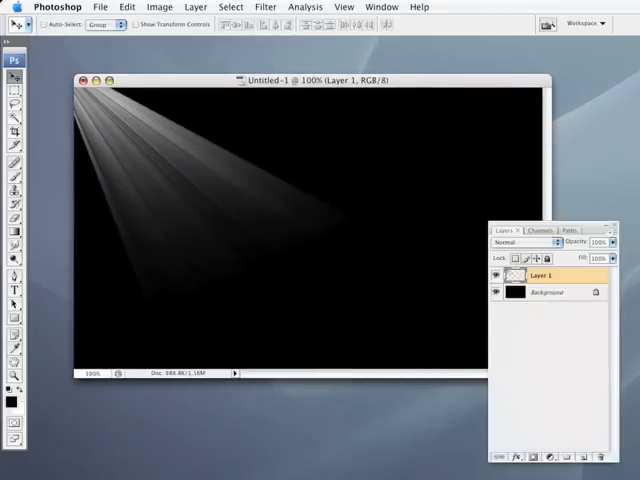
mouse_move(429, 192)
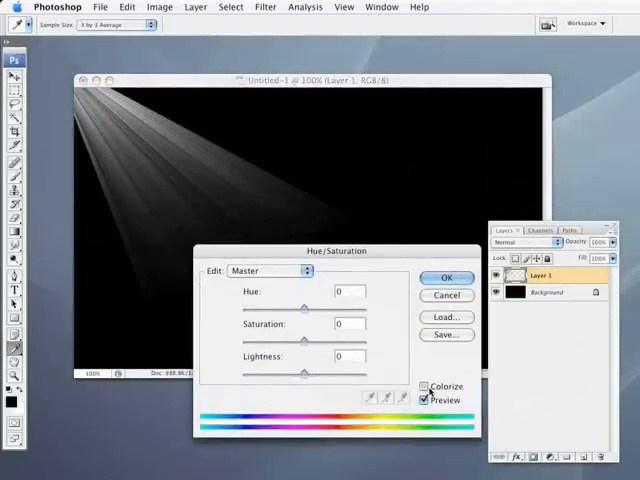
Step: Colorize the beam with Hue 220 and Saturation 40
left_click(424, 387)
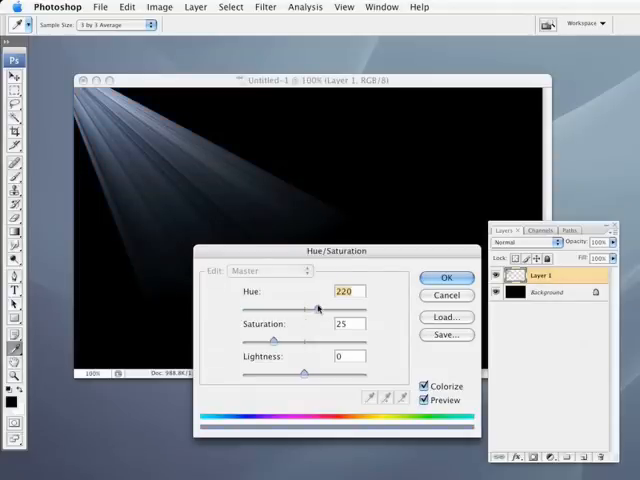
left_click_drag(267, 342, 283, 342)
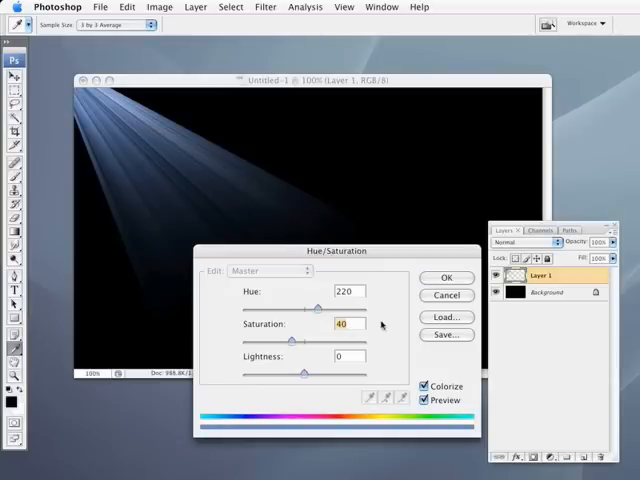
left_click(446, 277)
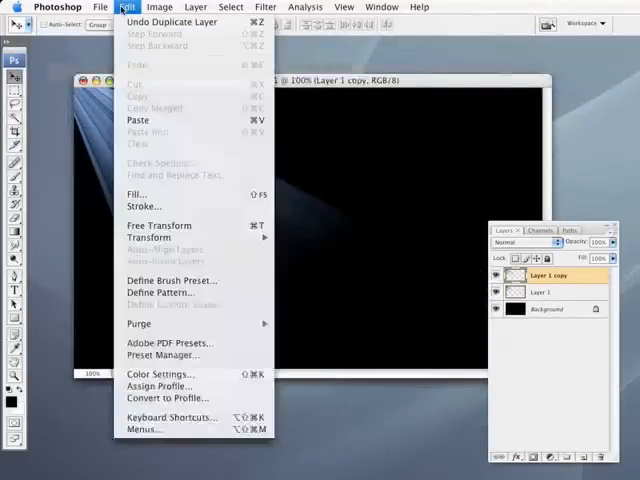
Step: Flip the duplicated beam horizontally so it mirrors the first on the right
left_click(417, 231)
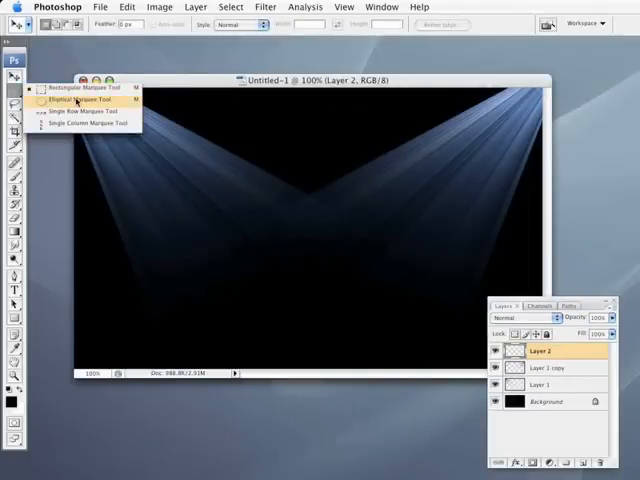
Step: Draw a wide, flat elliptical selection across the lower stage on Layer 2
left_click(80, 99)
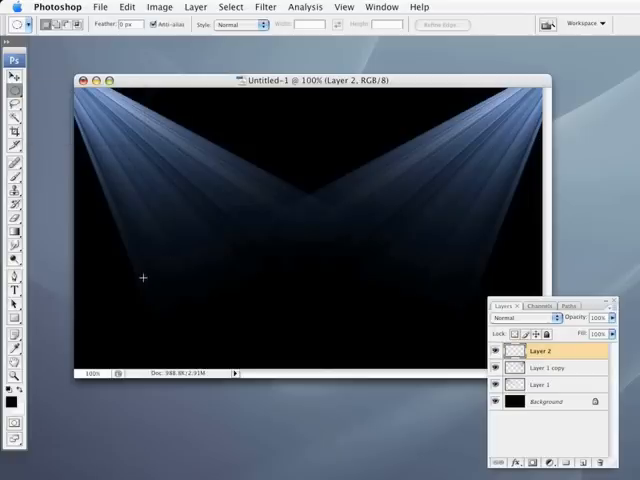
left_click_drag(145, 280, 232, 293)
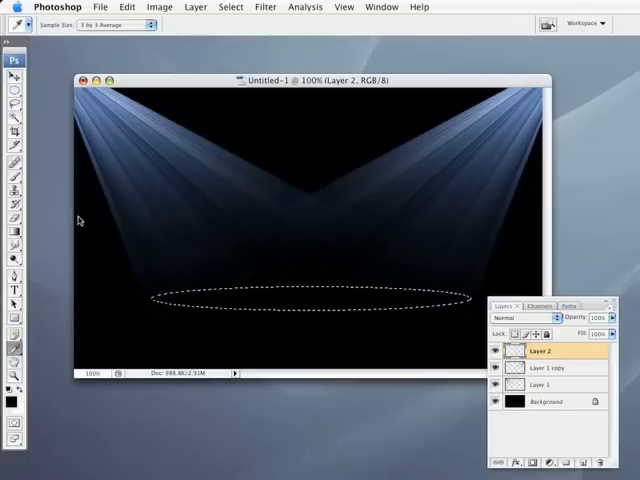
mouse_move(88, 162)
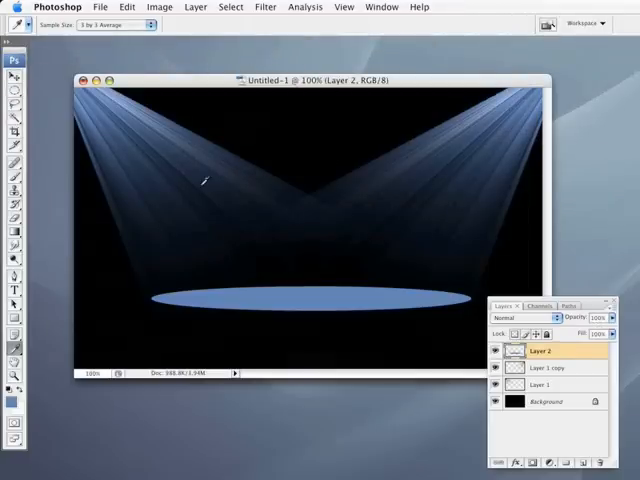
Step: Apply a 15-pixel Gaussian Blur to the light-blue ellipse
left_click(265, 7)
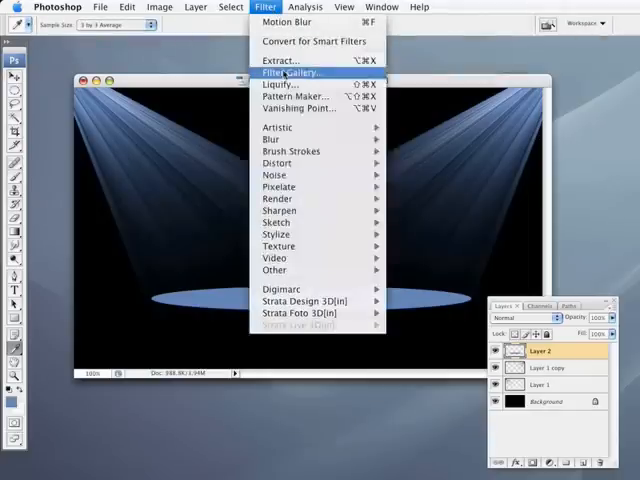
mouse_move(273, 139)
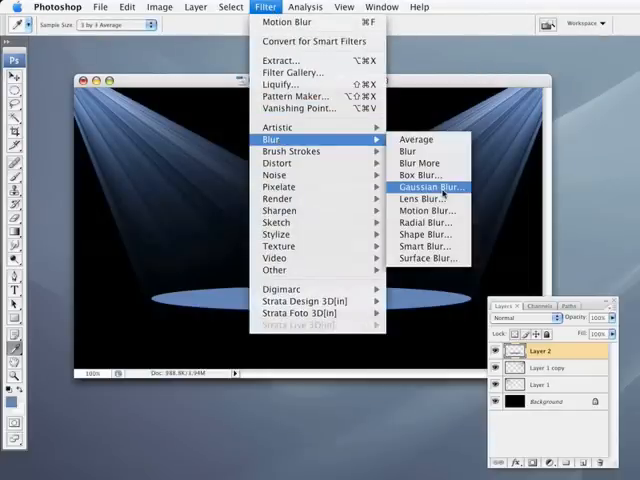
left_click(426, 187)
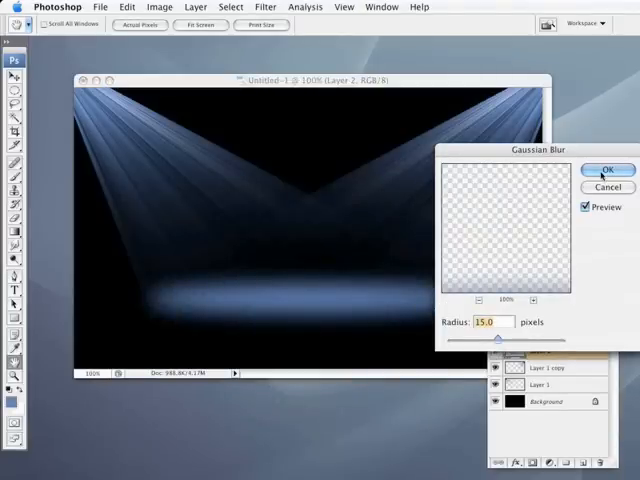
left_click(607, 169)
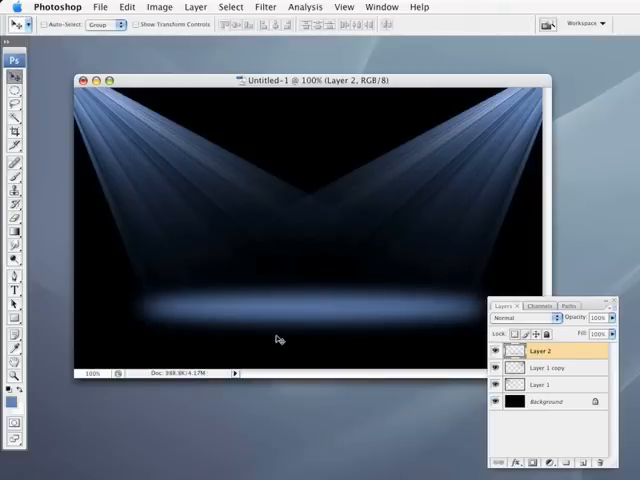
mouse_move(404, 312)
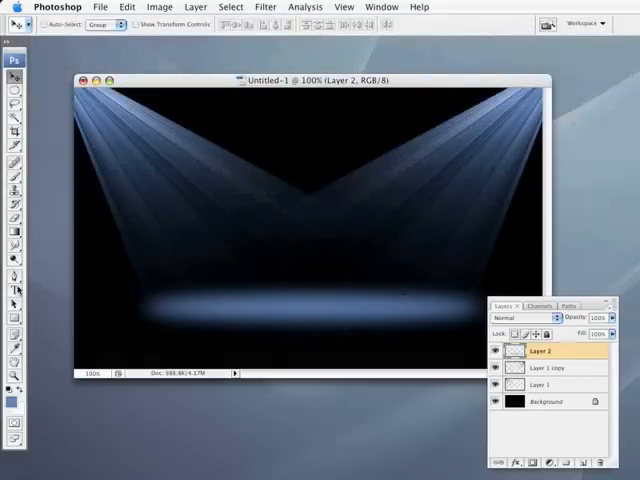
left_click(13, 290)
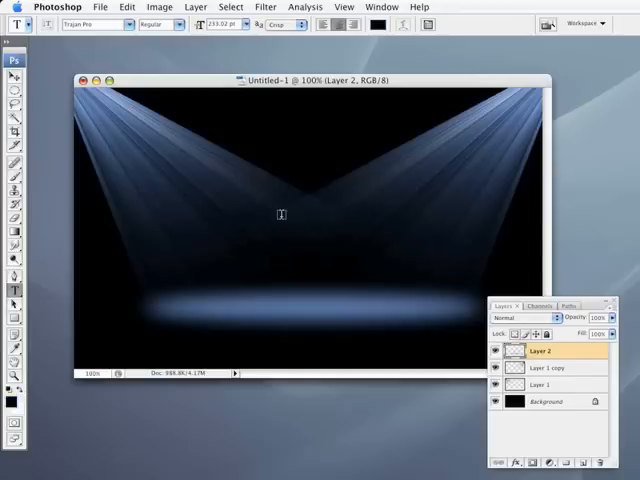
mouse_move(268, 230)
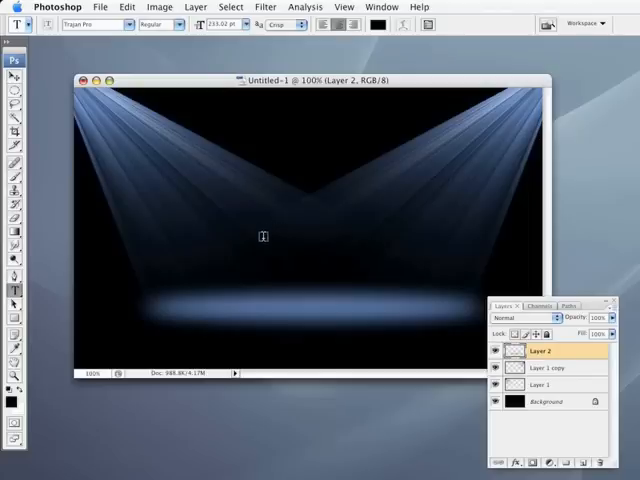
Step: Place a Trajan Pro text entry on the stage for the dark letter X
left_click(263, 237)
type("X")
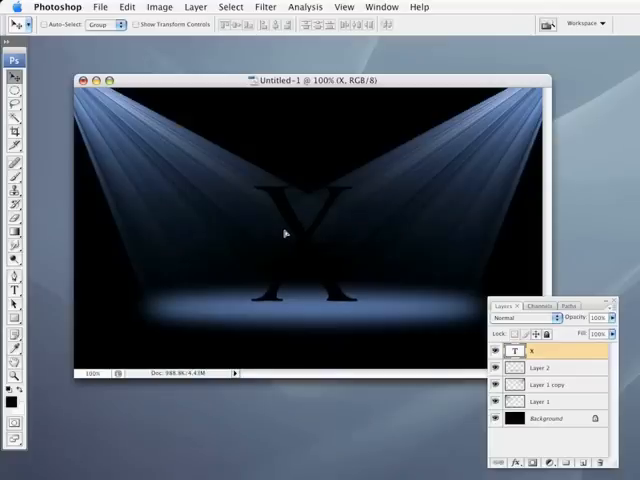
mouse_move(577, 237)
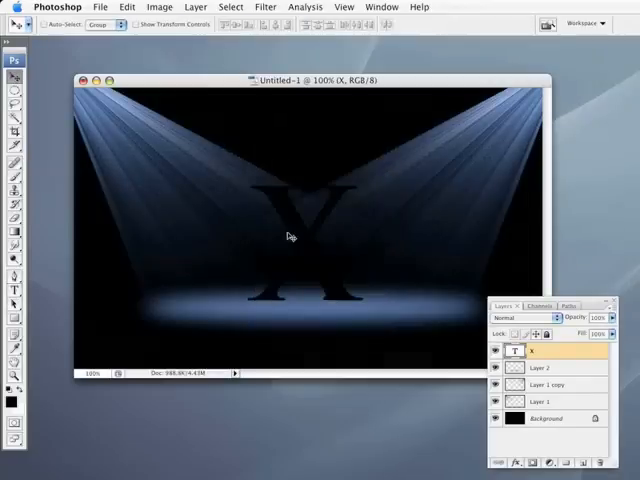
mouse_move(547, 332)
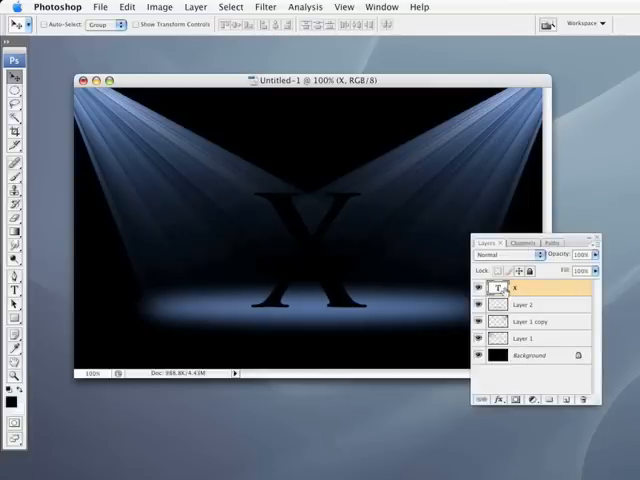
Step: Add a #4265a5 Inner Shadow in Screen mode, distance 2 and size 2, to the X
left_click(499, 399)
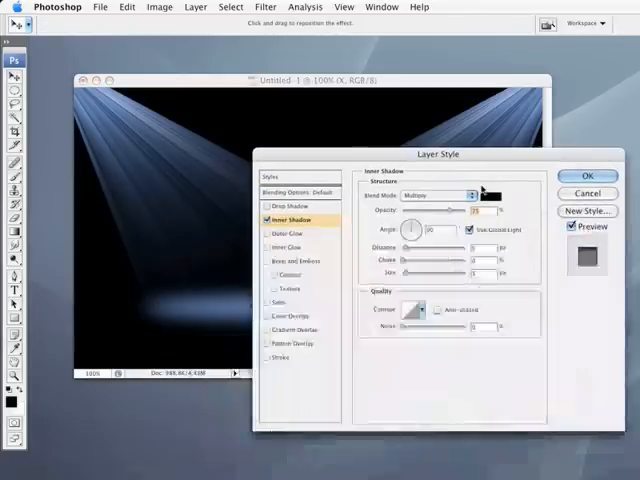
left_click(487, 195)
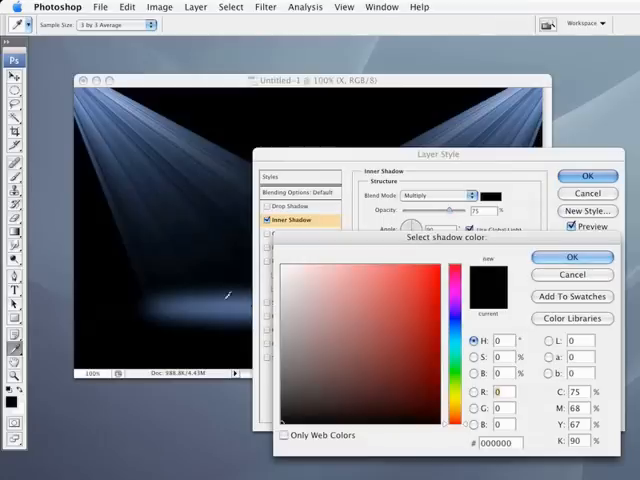
left_click(371, 351)
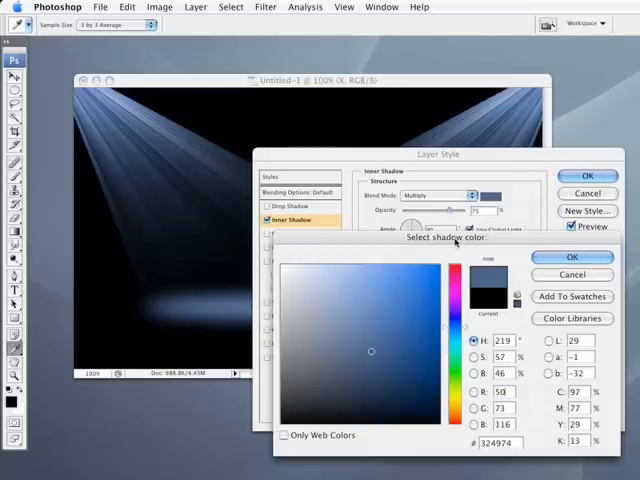
left_click(377, 320)
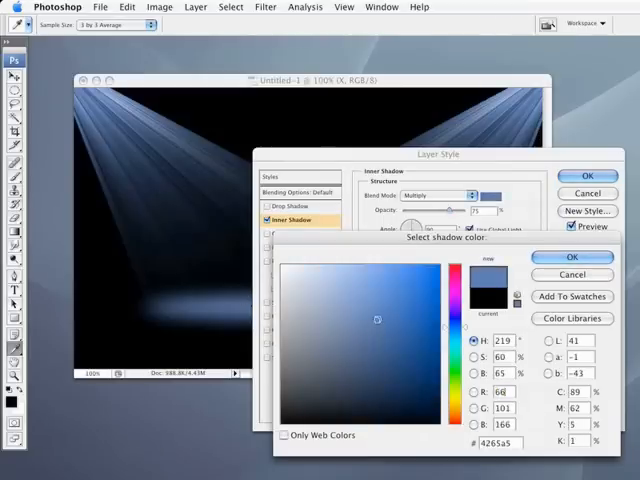
left_click(572, 258)
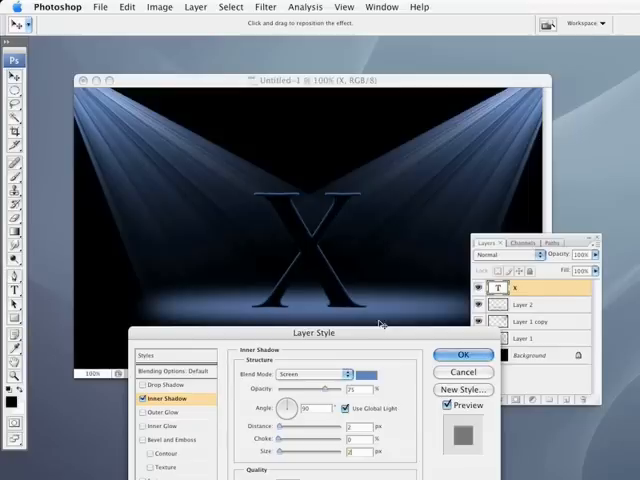
mouse_move(308, 278)
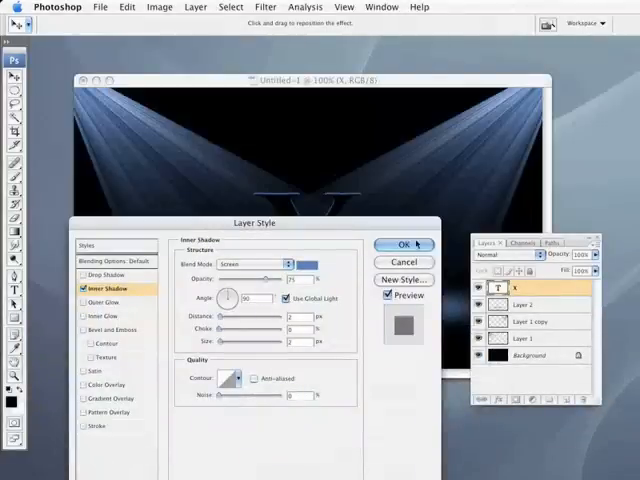
left_click(404, 246)
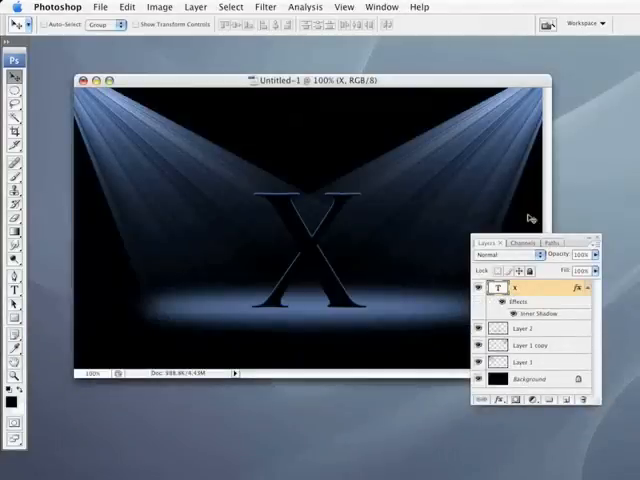
Step: Rasterize the X type layer and start an Edit > Transform > Distort on it
left_click_drag(530, 243, 530, 118)
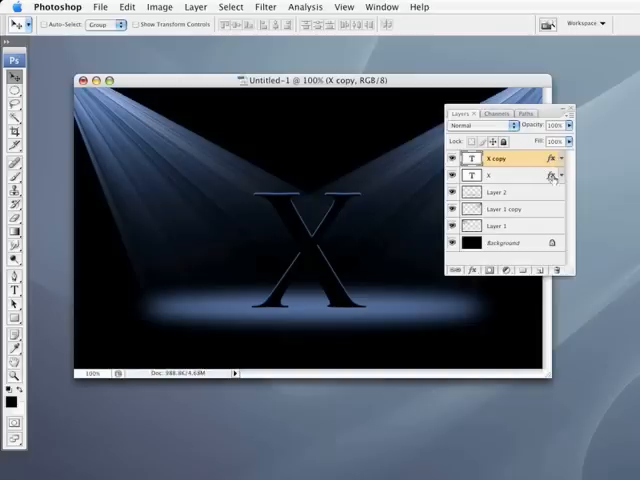
left_click(505, 175)
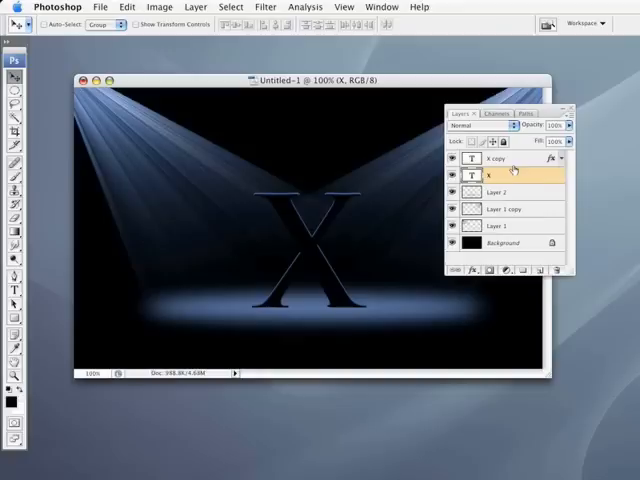
right_click(490, 175)
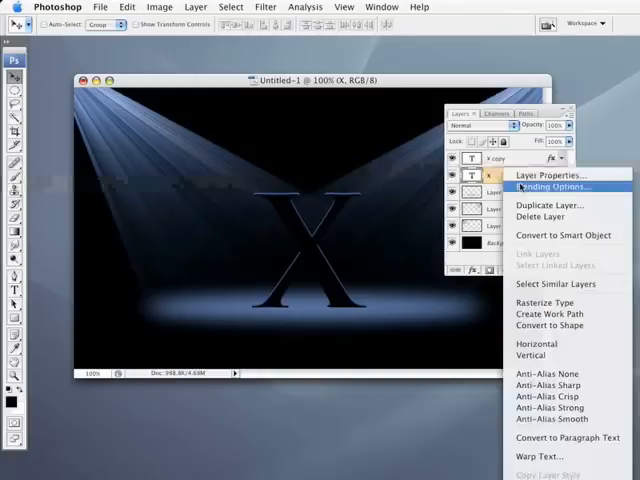
mouse_move(545, 302)
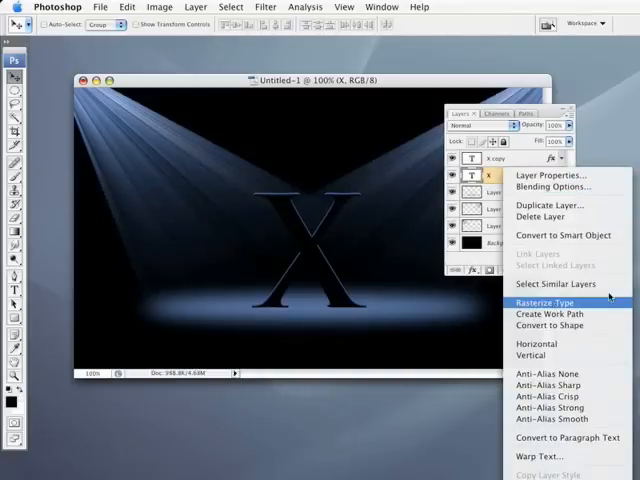
left_click(544, 299)
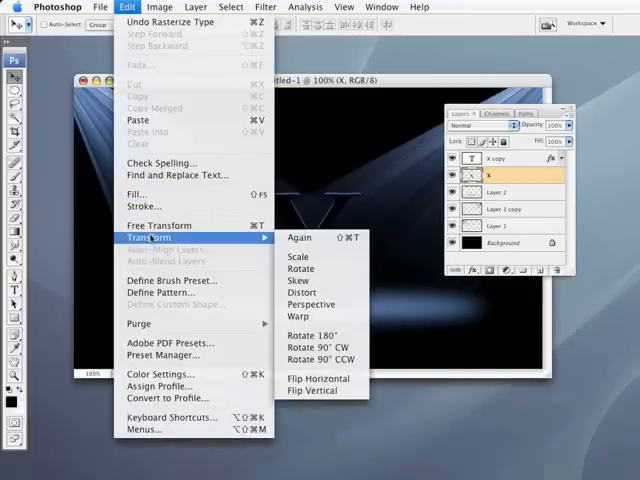
mouse_move(302, 292)
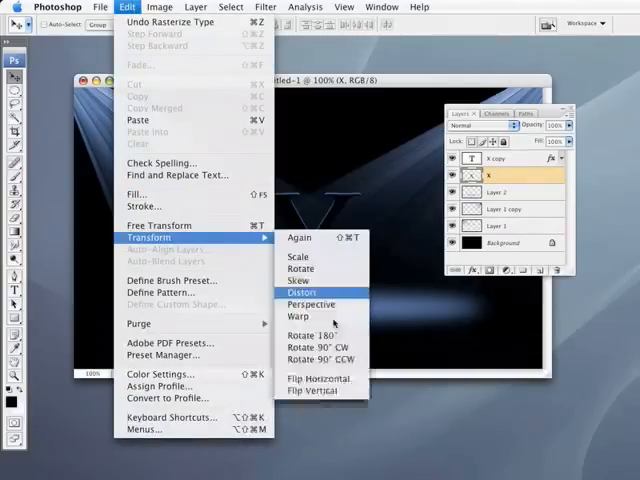
left_click(303, 293)
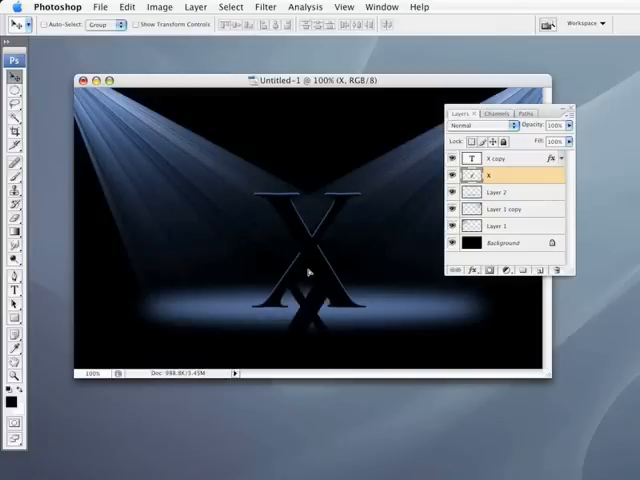
mouse_move(362, 255)
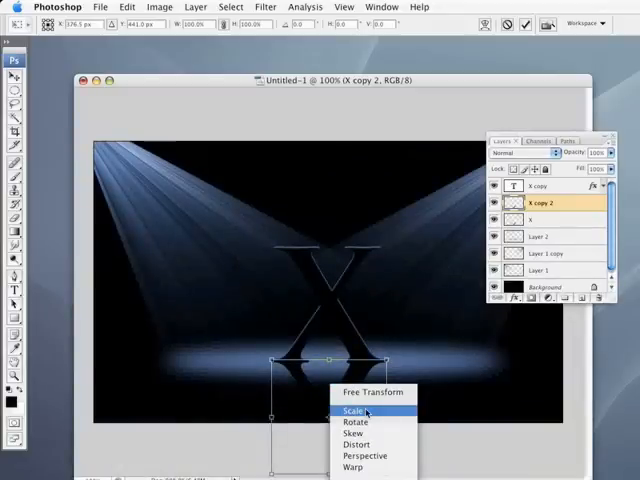
mouse_move(311, 377)
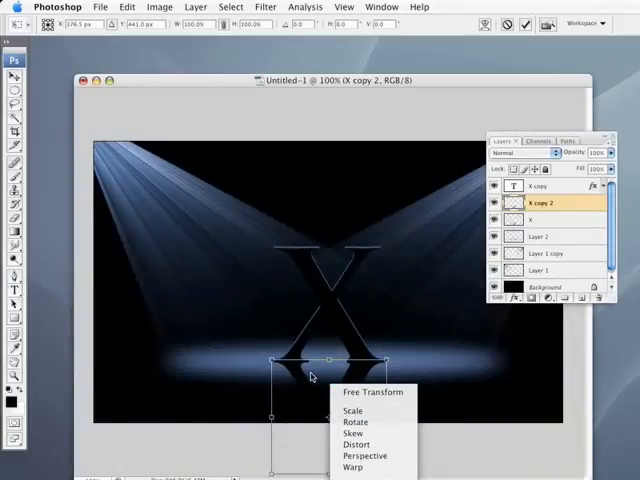
mouse_move(356, 444)
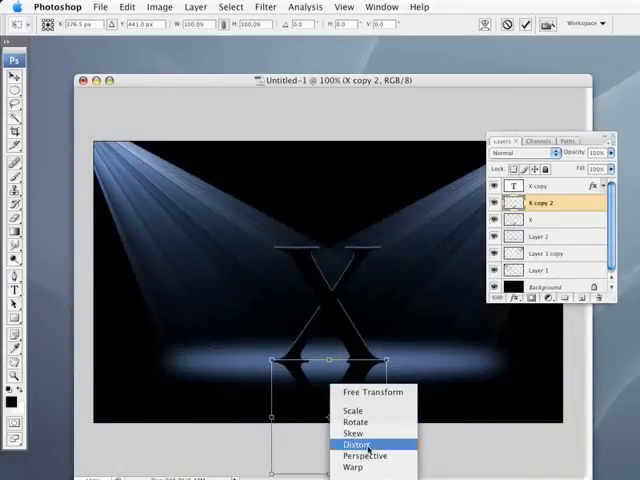
Step: Switch the X copy 2 free transform to Distort for the shadow below the base
left_click(357, 443)
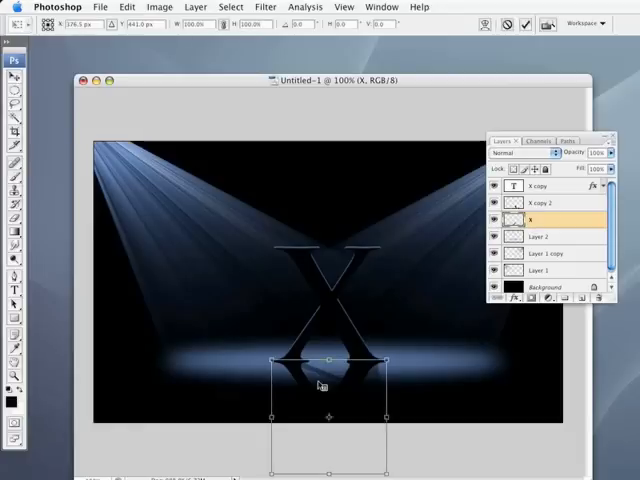
Step: Switch layer X's Free Transform to Distort to flatten it into a cast shadow
right_click(320, 385)
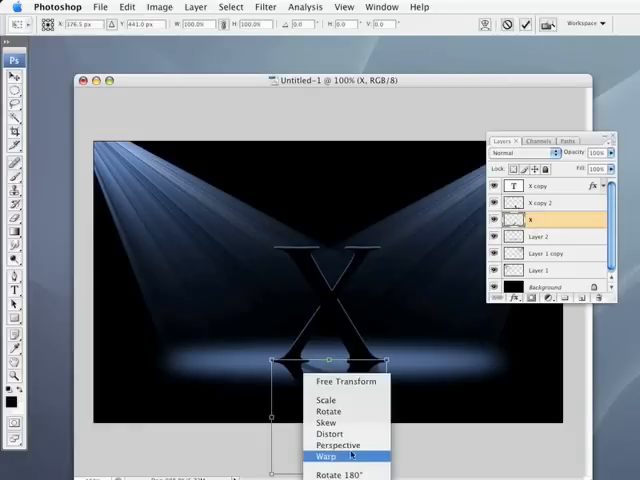
mouse_move(330, 434)
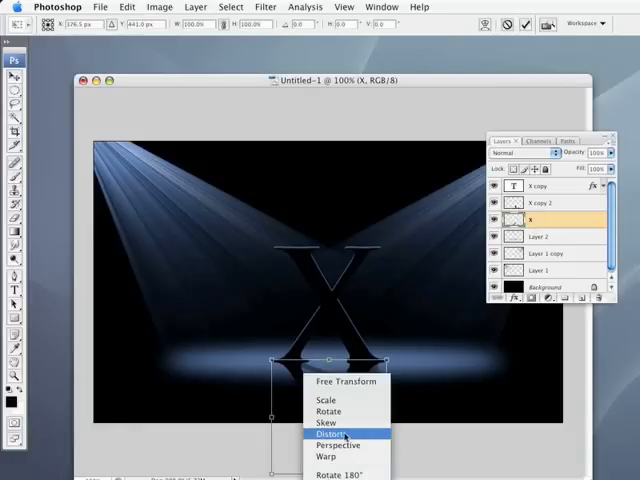
left_click(328, 433)
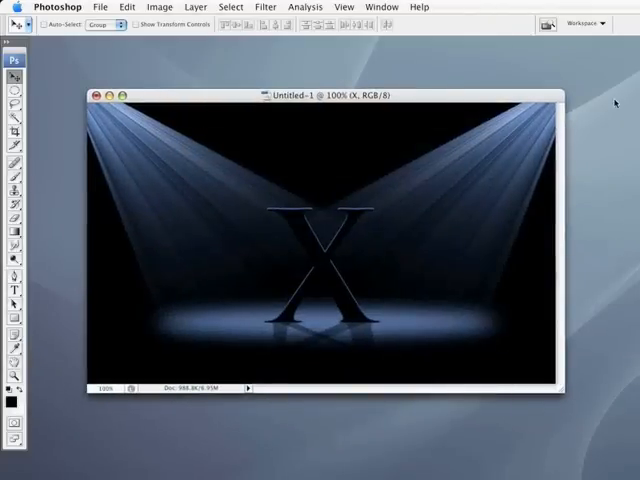
mouse_move(322, 183)
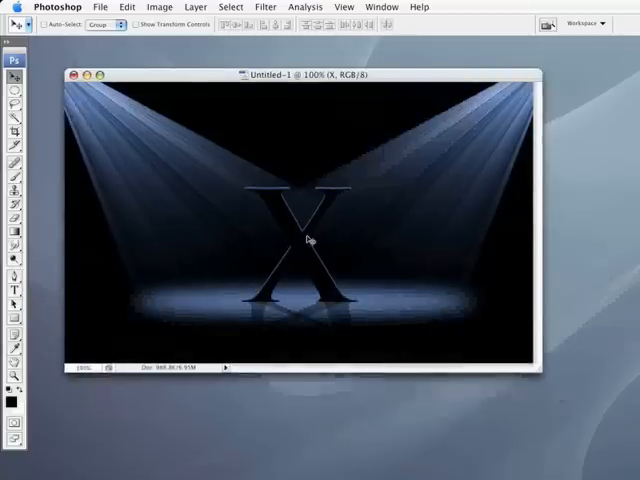
mouse_move(312, 250)
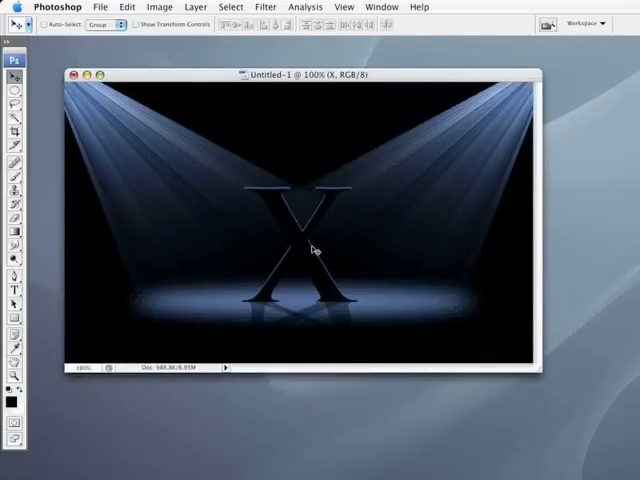
mouse_move(475, 92)
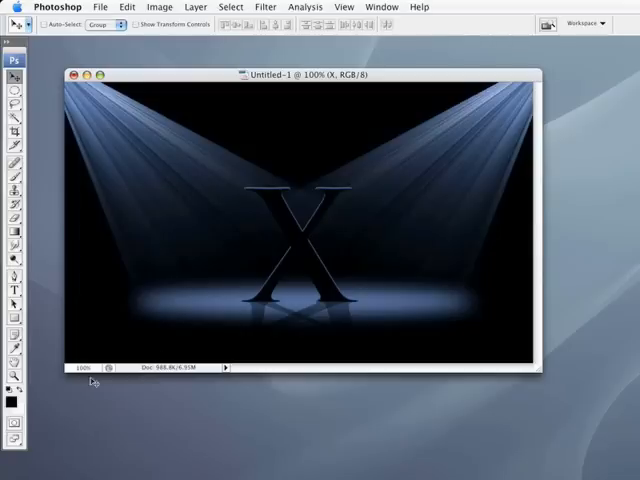
mouse_move(281, 323)
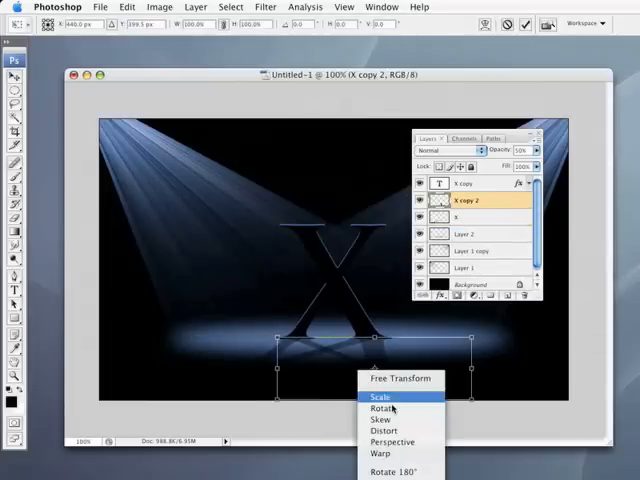
Step: Scale the 50% opacity X copy 2 shadow, then select the X copy layer
left_click(379, 397)
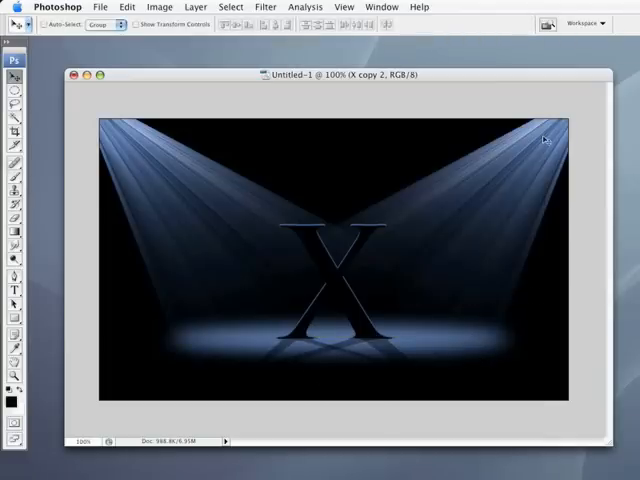
mouse_move(590, 117)
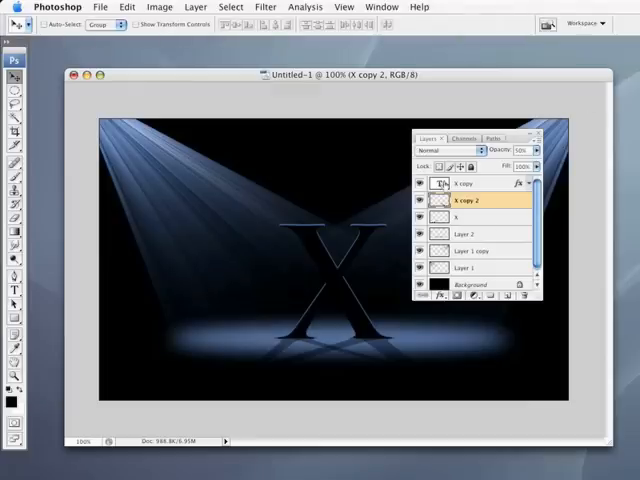
left_click(466, 183)
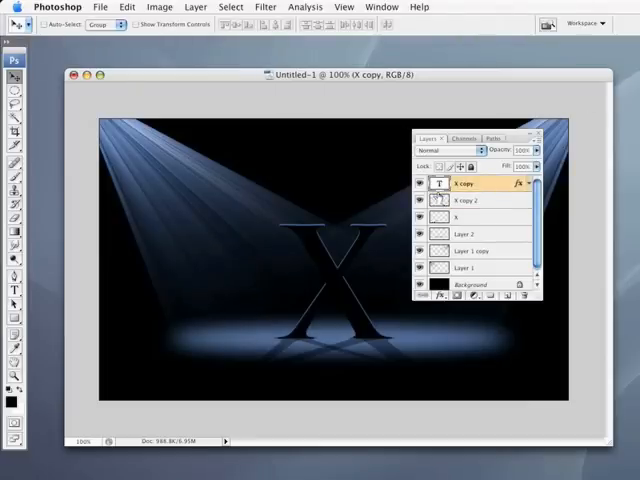